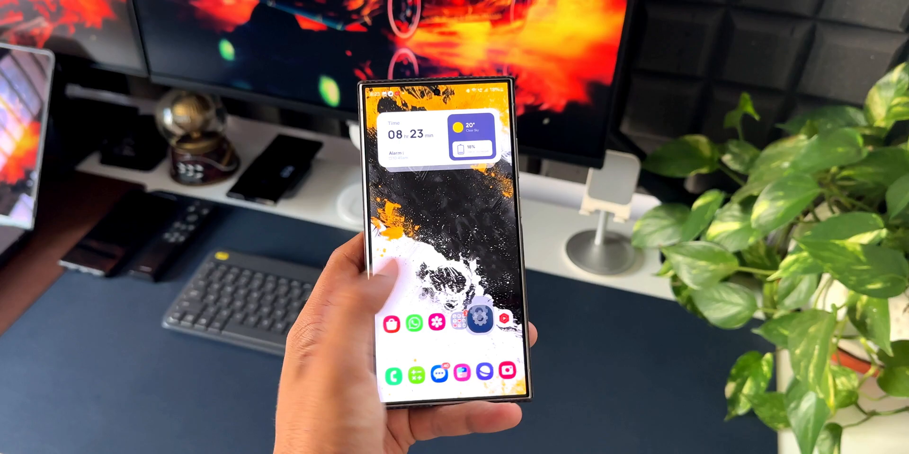
Open the phone's Settings and scroll down through the list
left_click(480, 319)
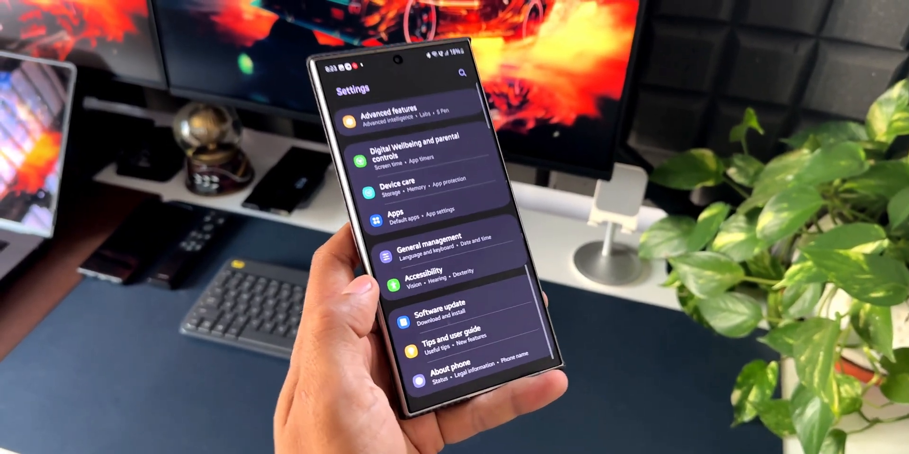
scroll("down", 3)
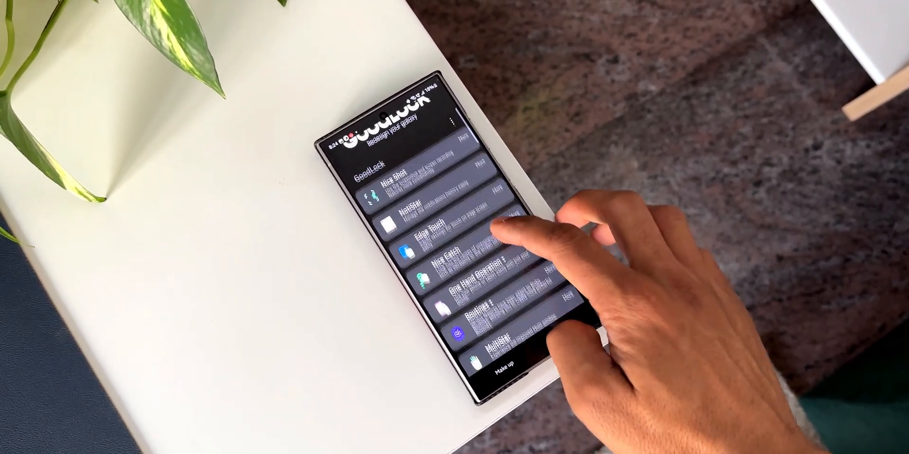
Open the Nice Catch module's Galaxy Store page from Good Lock's module list
left_click(493, 232)
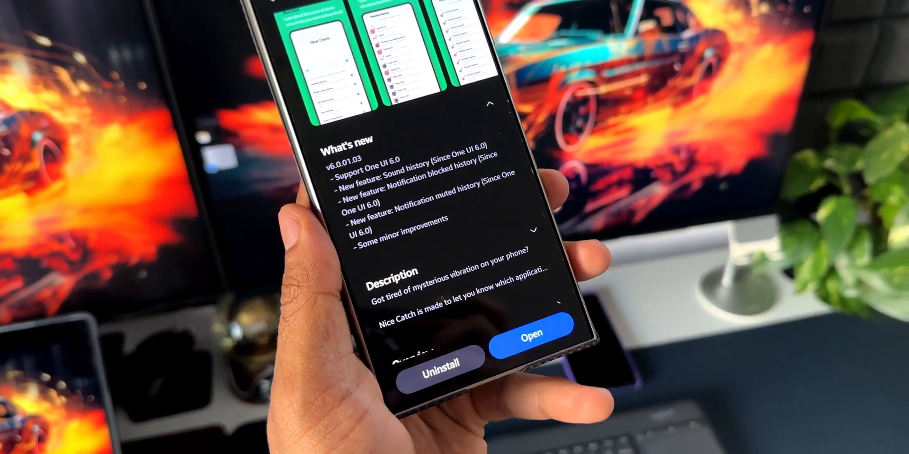
scroll("down", 3)
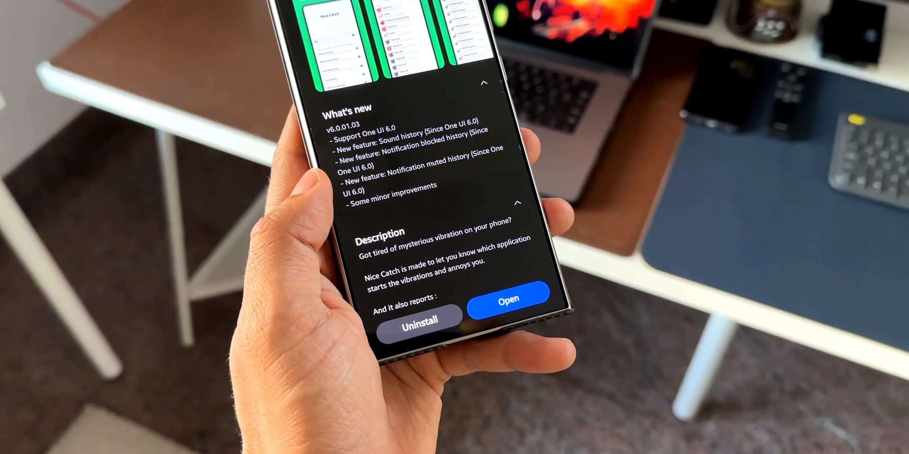
scroll("down", 3)
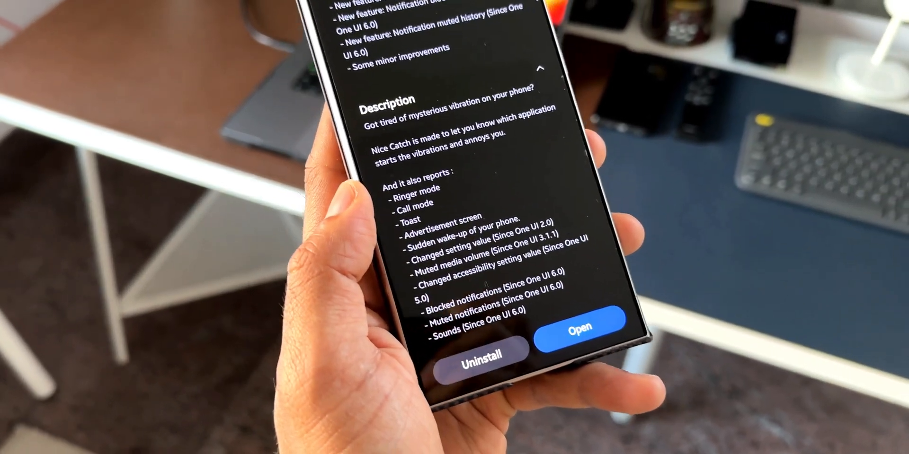
scroll("down", 3)
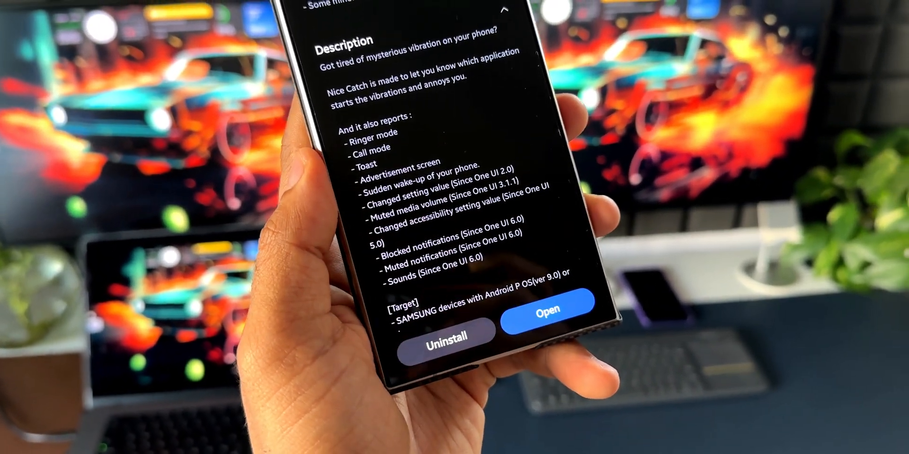
Launch Nice Catch from its store page into its settings screen
left_click(545, 308)
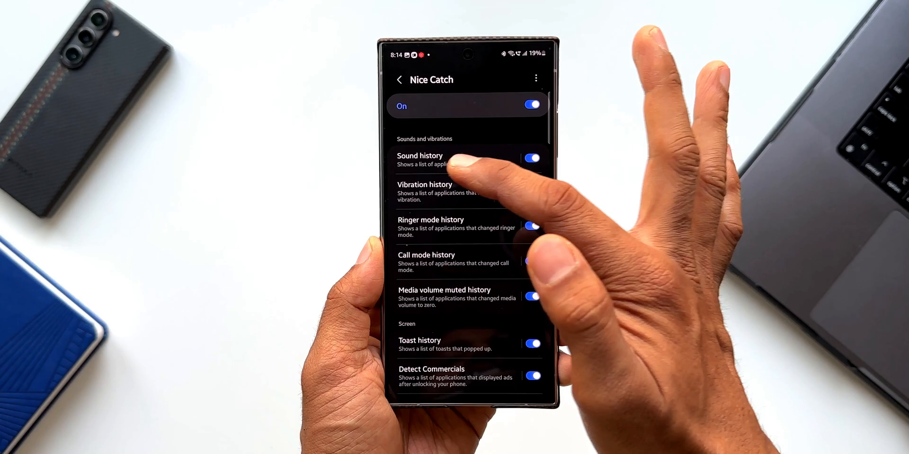
left_click(420, 159)
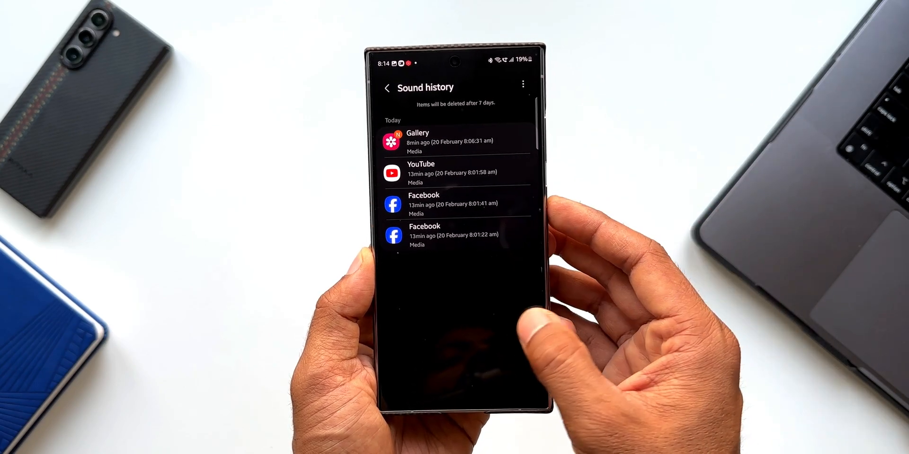
left_click(387, 88)
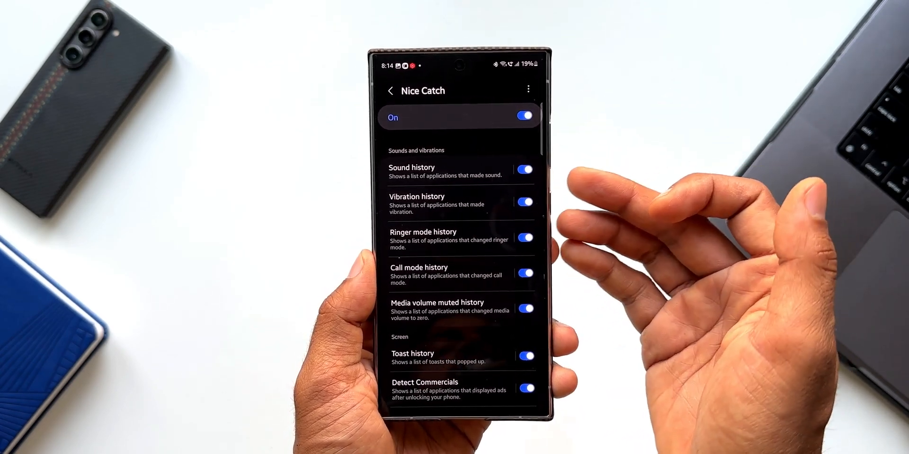
Check the empty vibration history, then view the toast history log
left_click(416, 200)
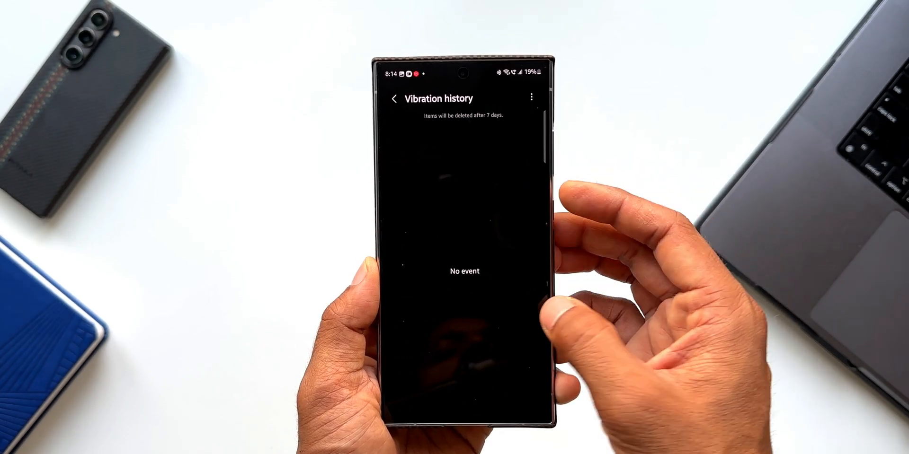
left_click(394, 99)
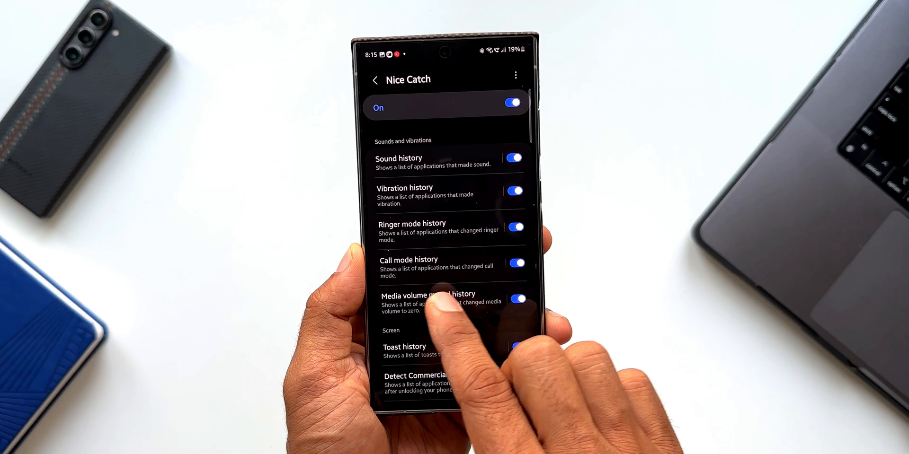
scroll("down", 3)
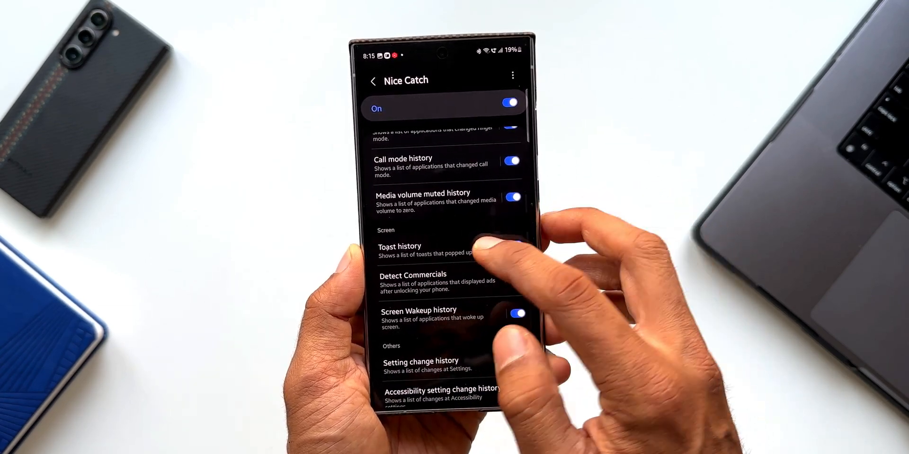
left_click(399, 246)
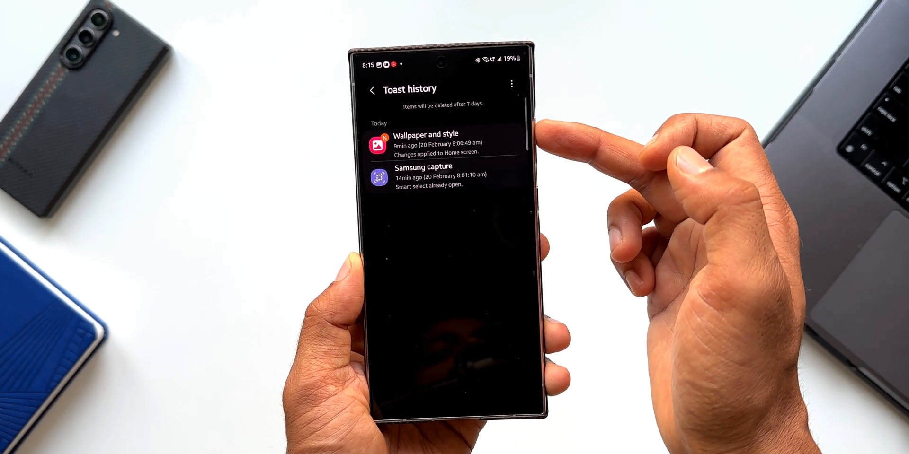
View the screen wakeup history (Android System, System UI, Clock), then return to settings
left_click(373, 89)
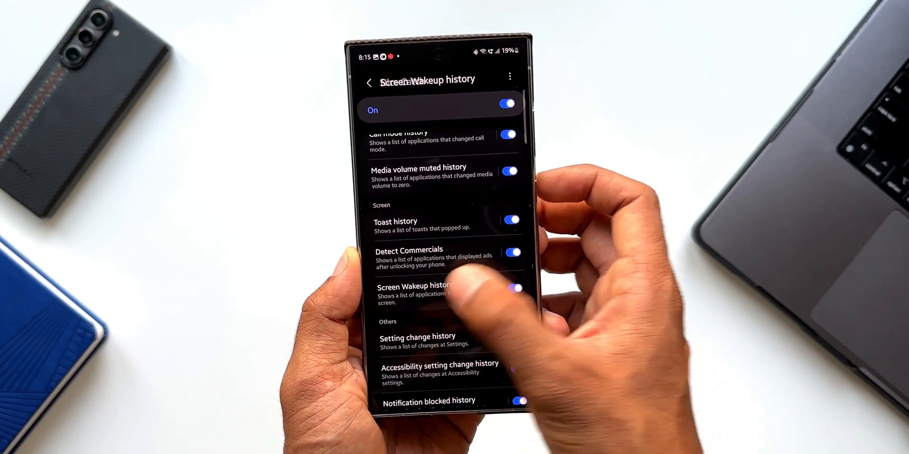
left_click(413, 294)
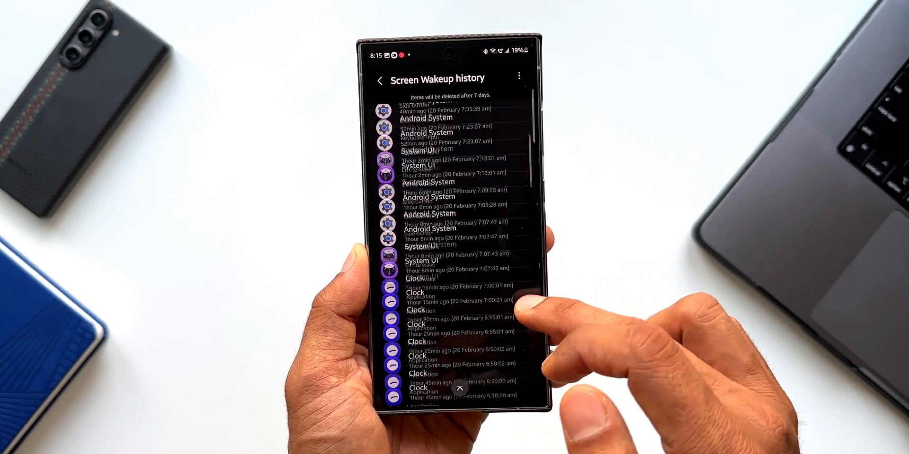
left_click(380, 80)
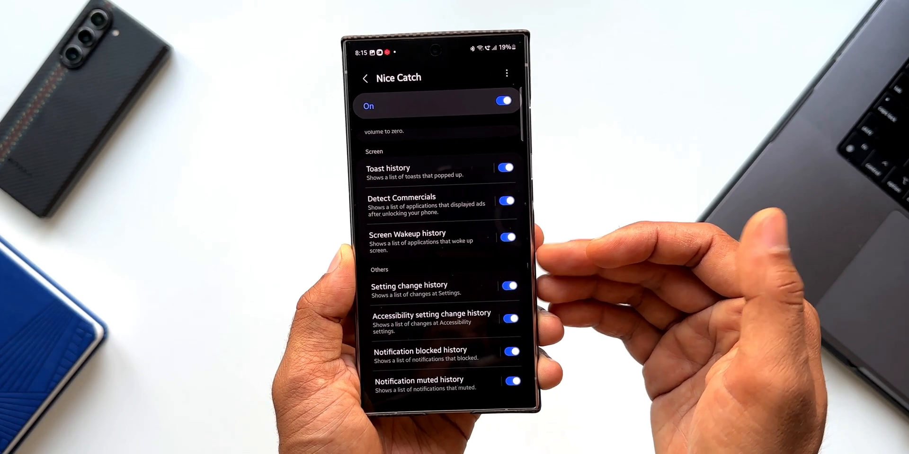
left_click(409, 286)
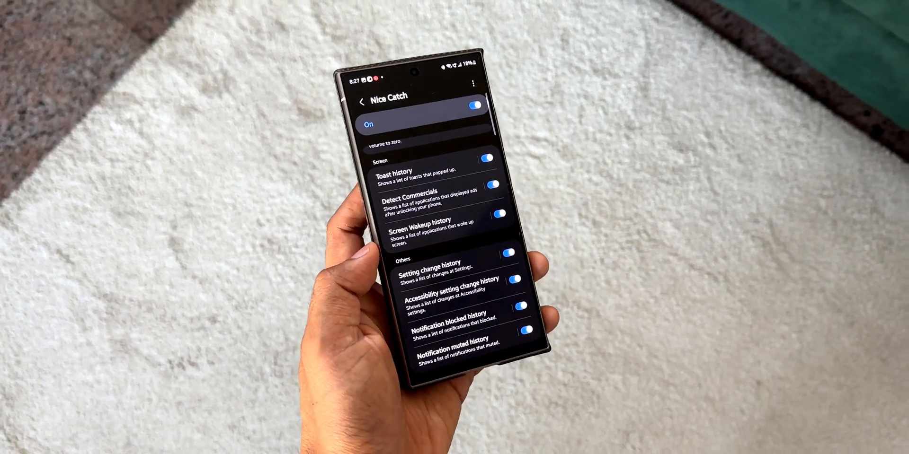
scroll("down", 3)
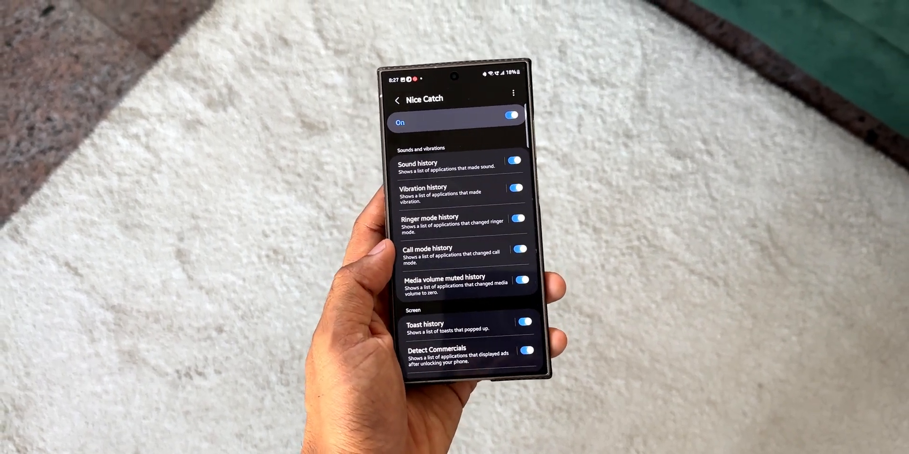
scroll("down", 3)
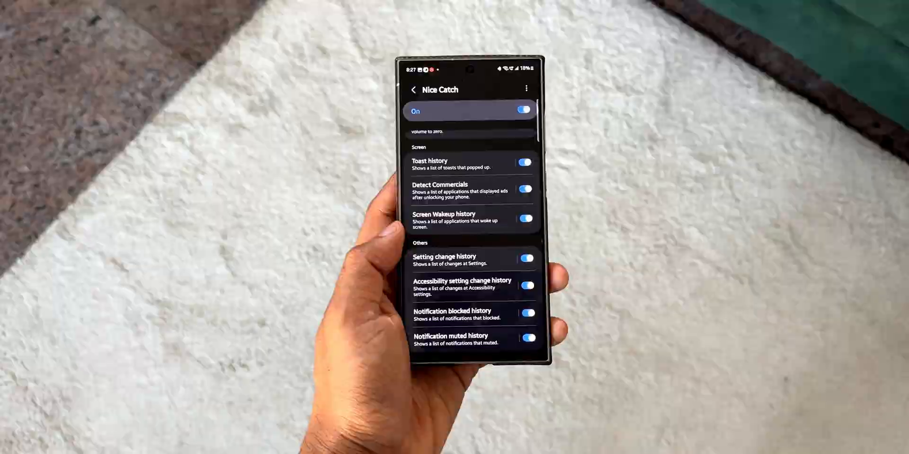